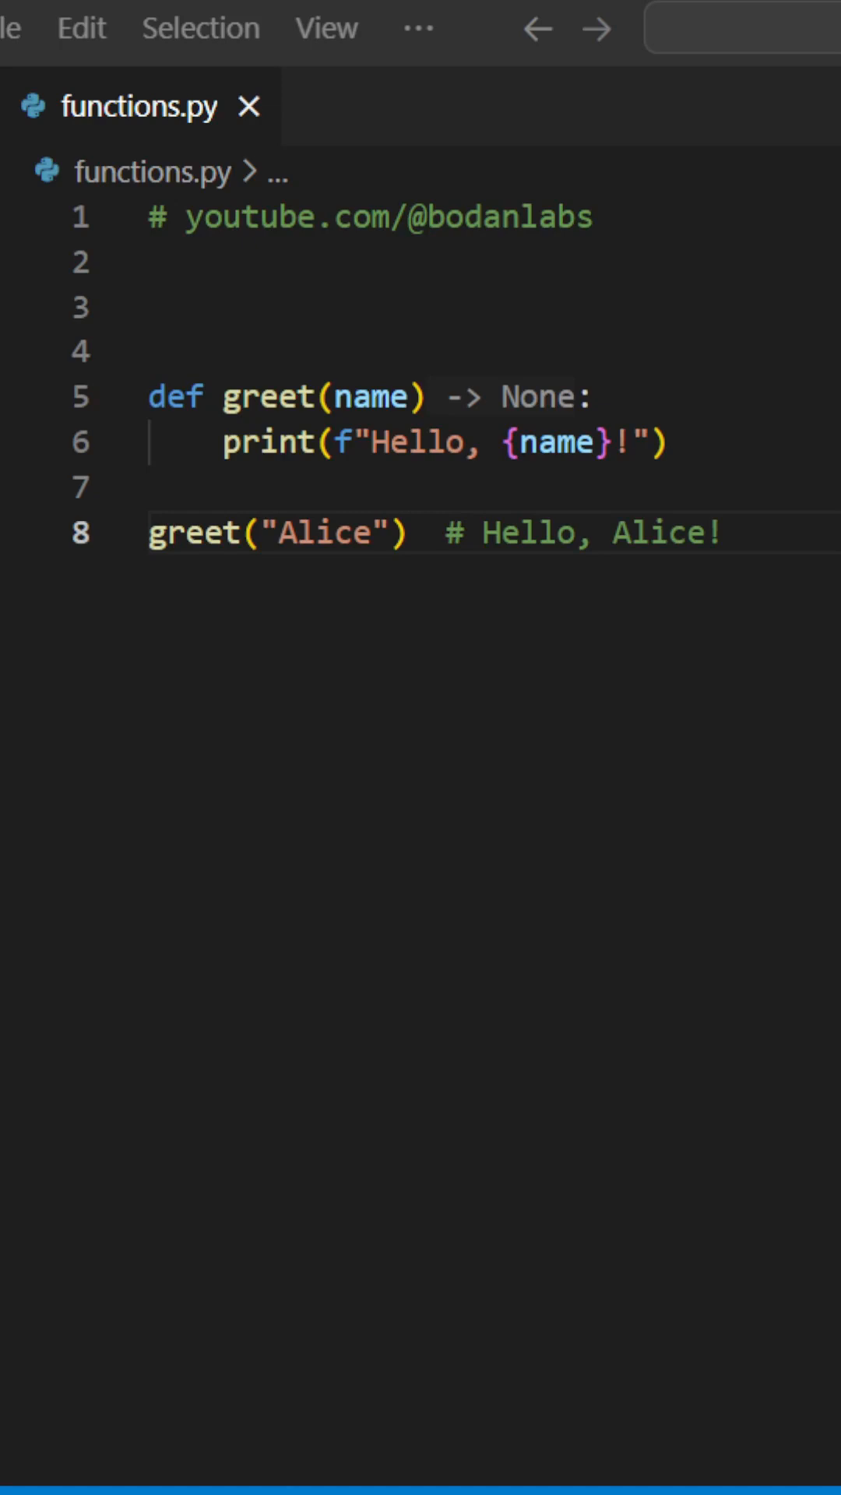
{"action": "left_click", "coordinate": [719, 534]}
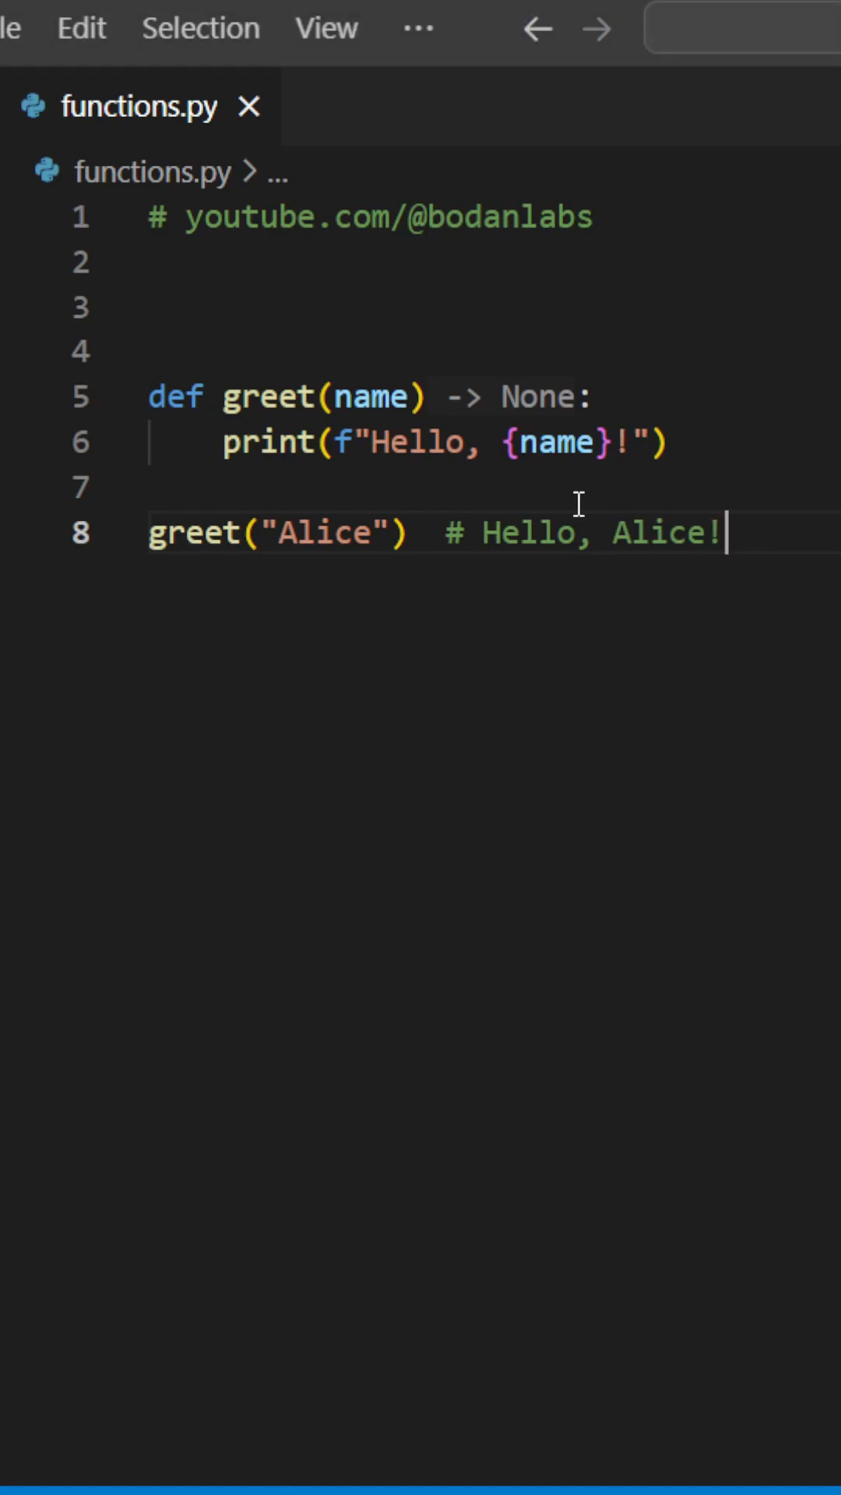
{"action": "left_click", "coordinate": [269, 395]}
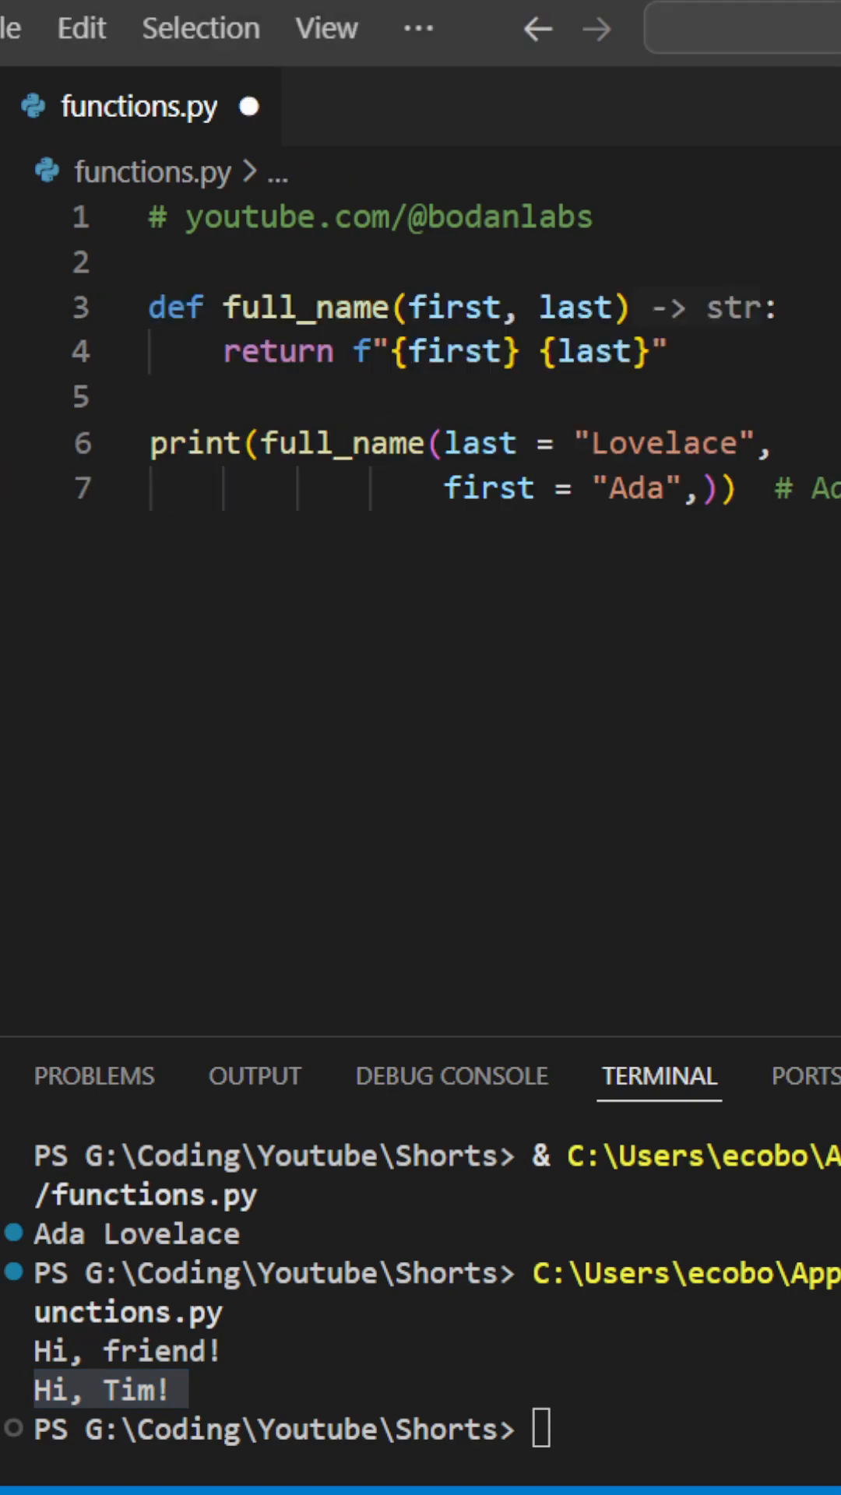
{"action": "mouse_move", "coordinate": [580, 307]}
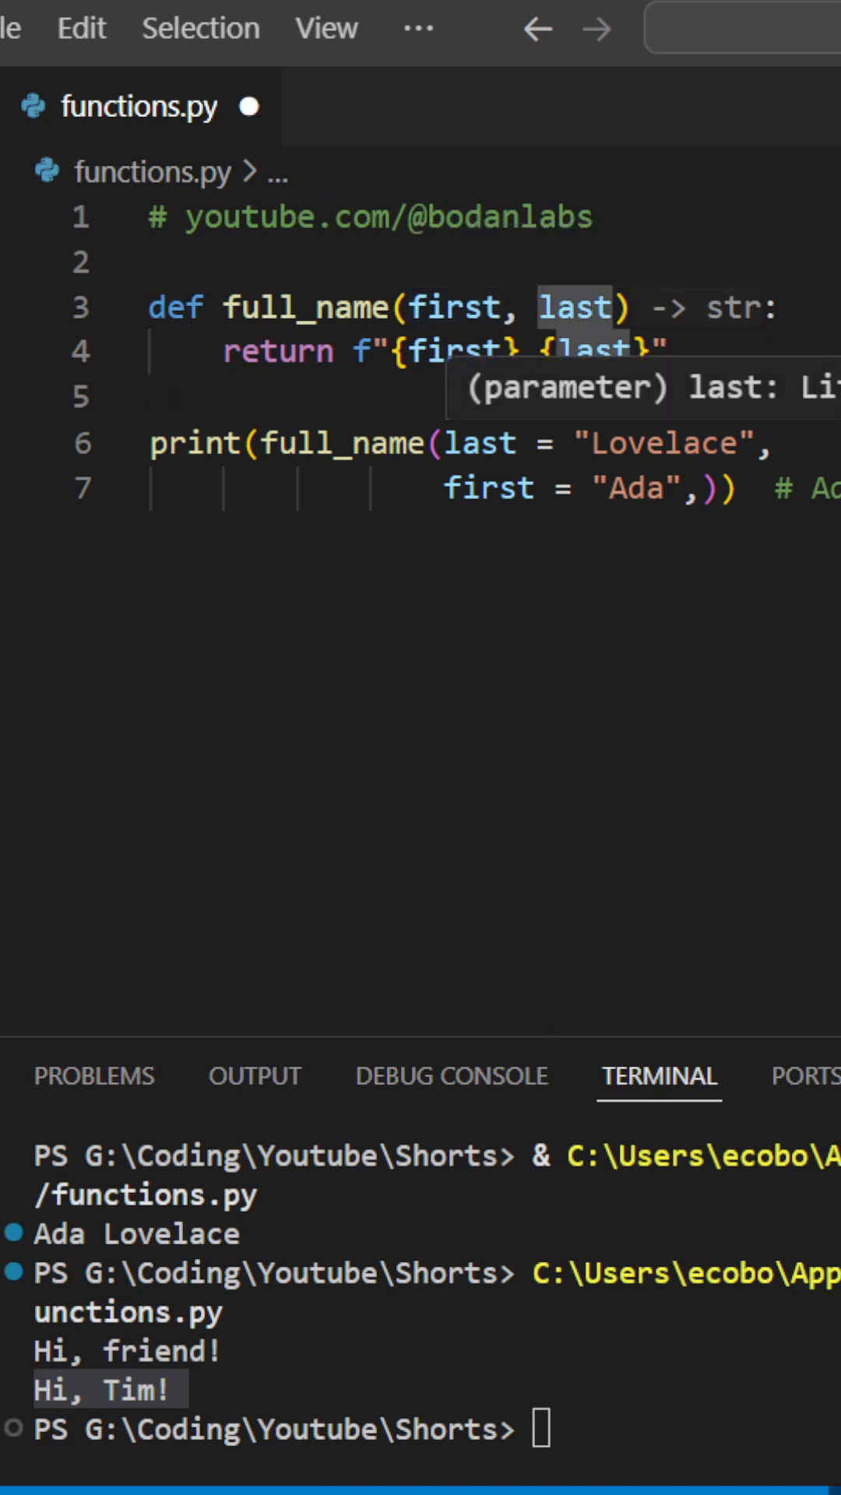
{"action": "mouse_move", "coordinate": [448, 304]}
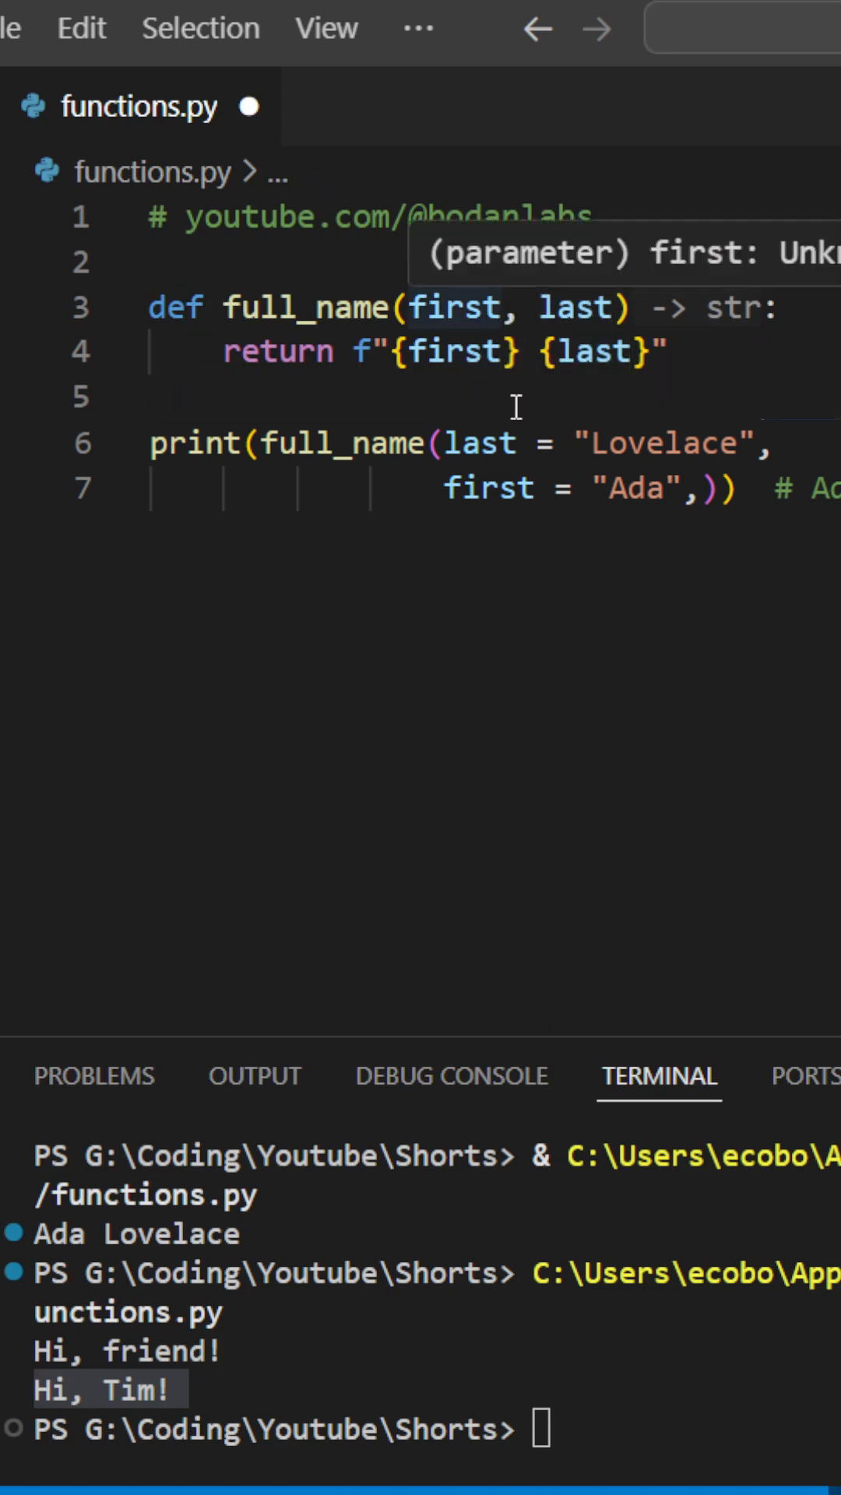